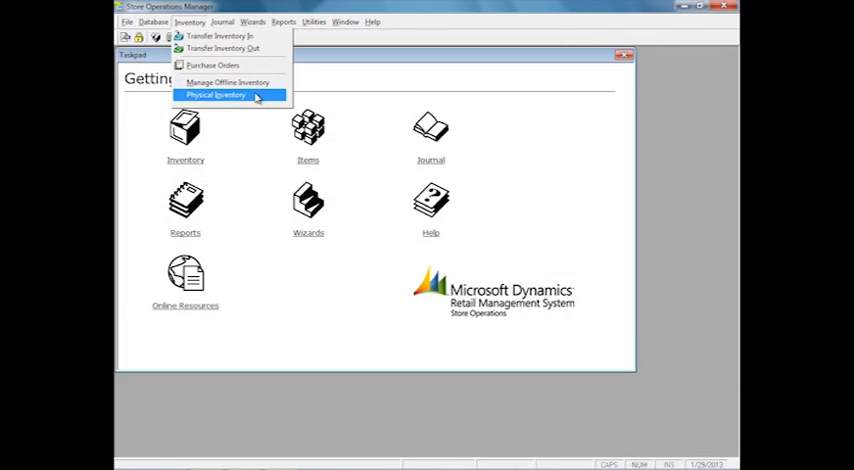
pyautogui.moveTo(226, 81)
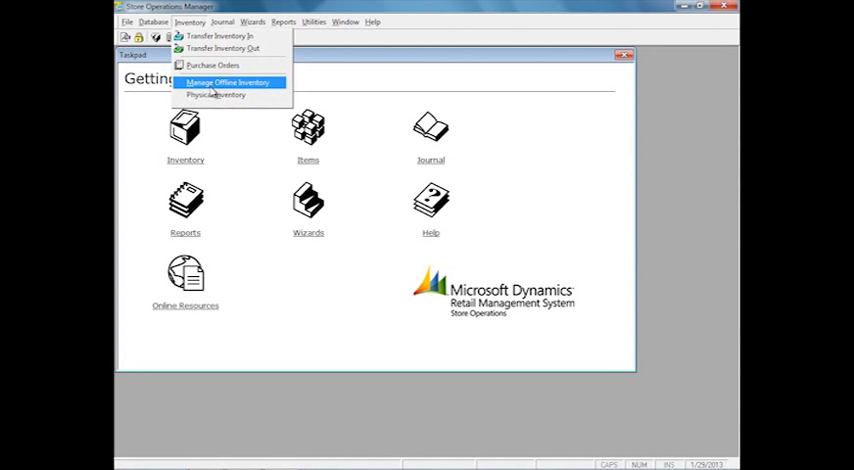
# Create a new physical inventory count generated for all items in the All items group.
pyautogui.click(217, 95)
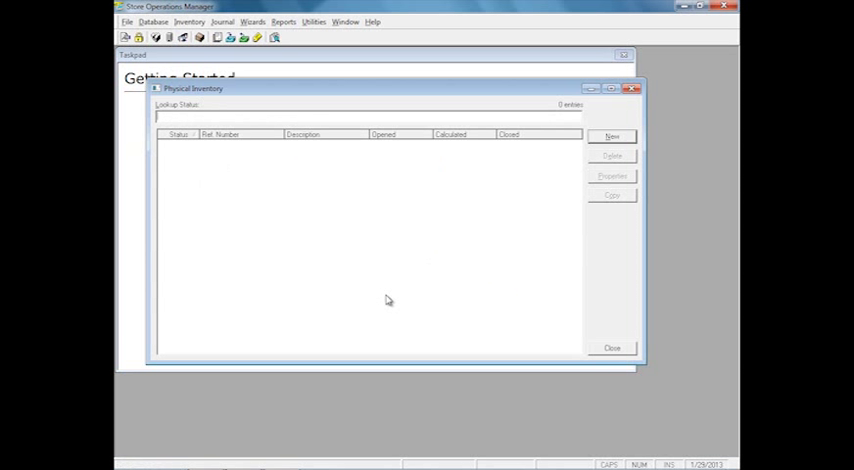
pyautogui.click(611, 136)
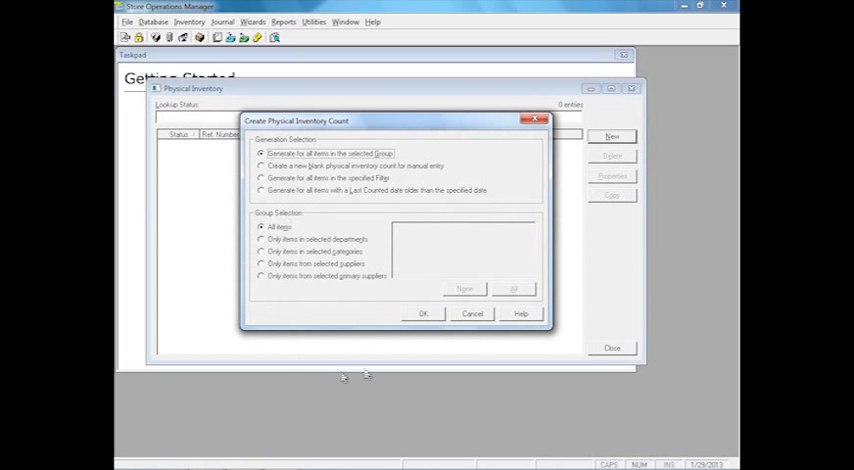
pyautogui.click(422, 314)
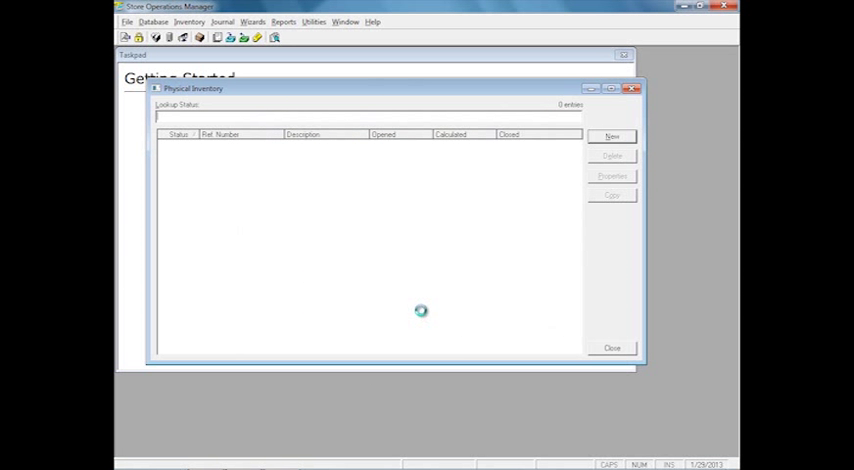
# Work in the new count dated 1/29/2013, listing 13,717 items.
pyautogui.click(612, 136)
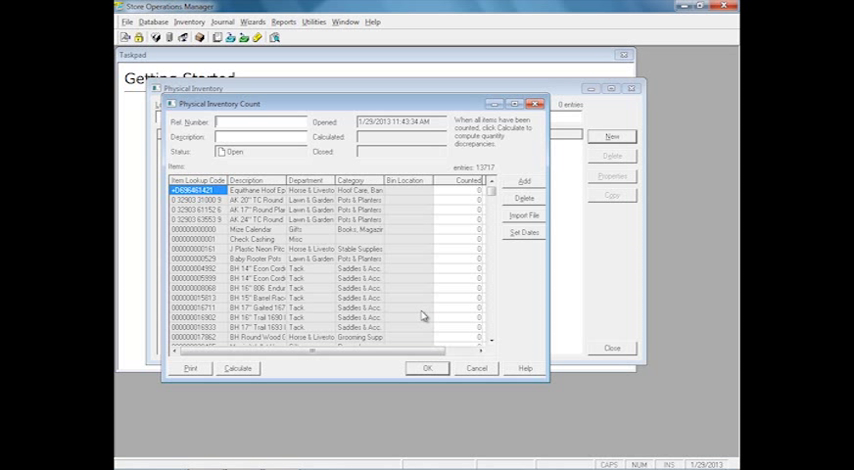
pyautogui.moveTo(459, 195)
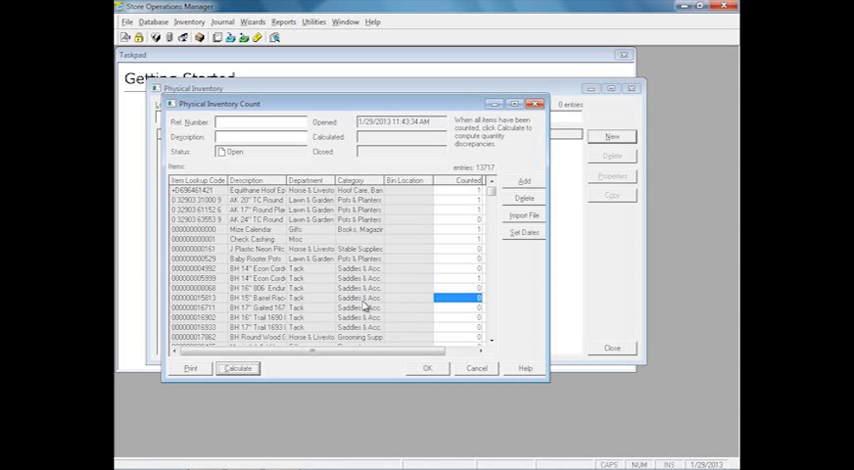
pyautogui.moveTo(353, 278)
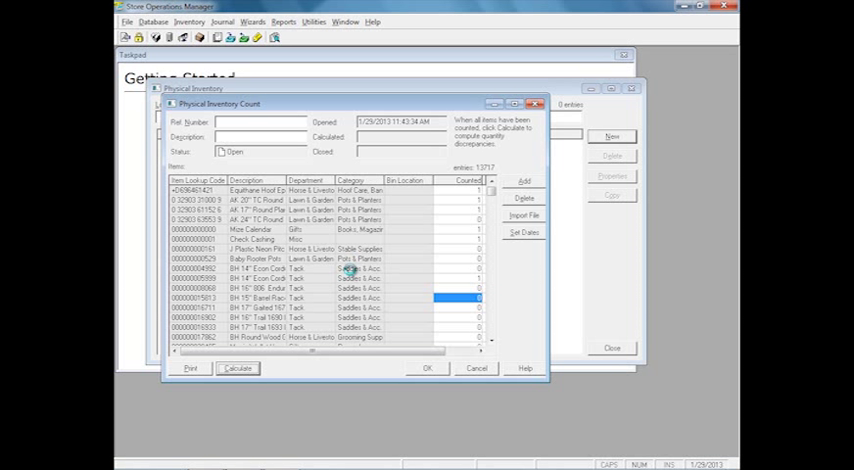
# Calculate the count's expected quantities and dismiss the calculation notice.
pyautogui.click(237, 368)
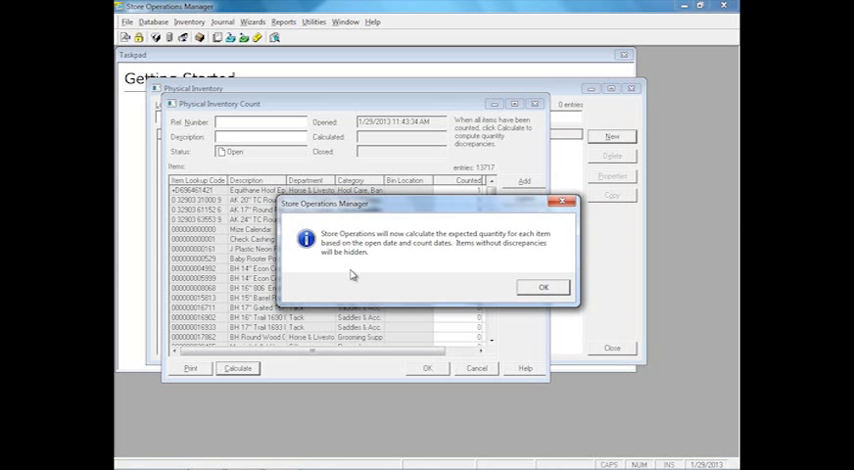
pyautogui.click(542, 287)
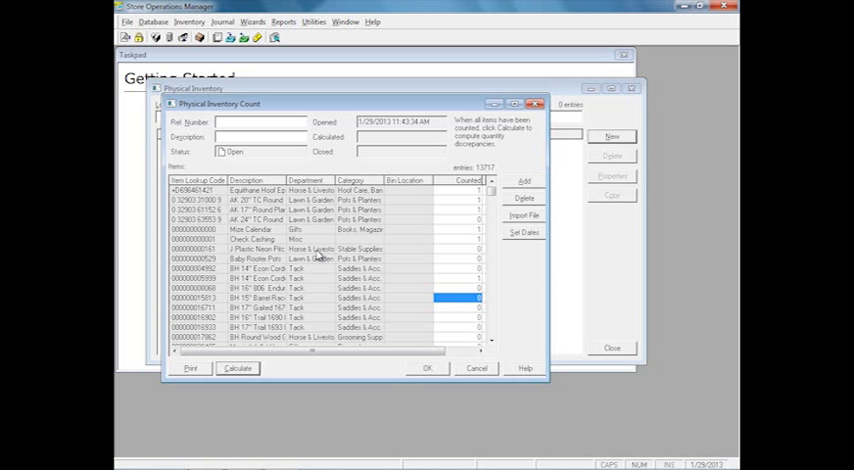
# Save the calculated count as record 0000001 and reopen its discrepancy properties.
pyautogui.click(236, 368)
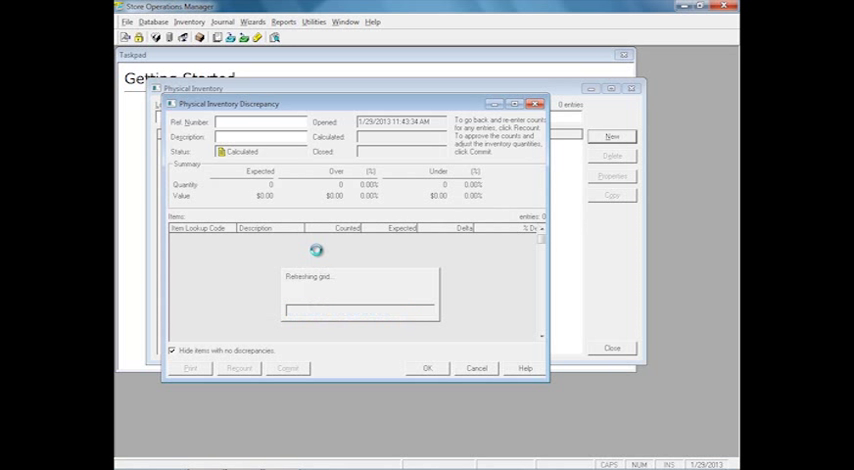
pyautogui.click(475, 368)
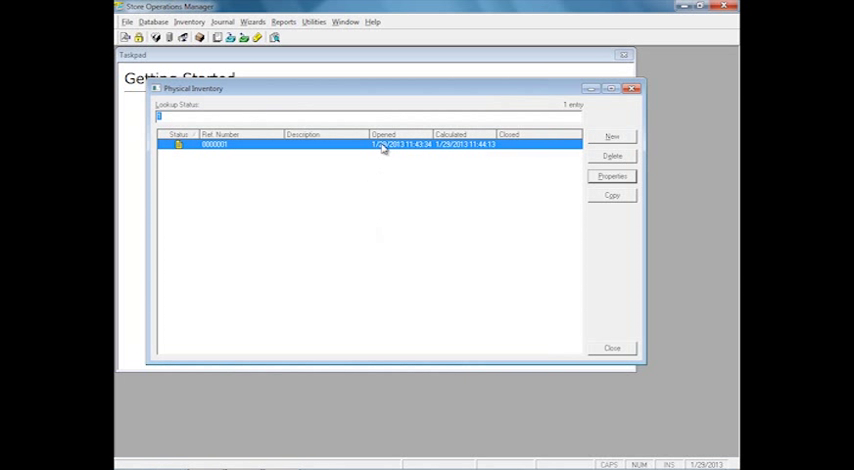
pyautogui.click(611, 176)
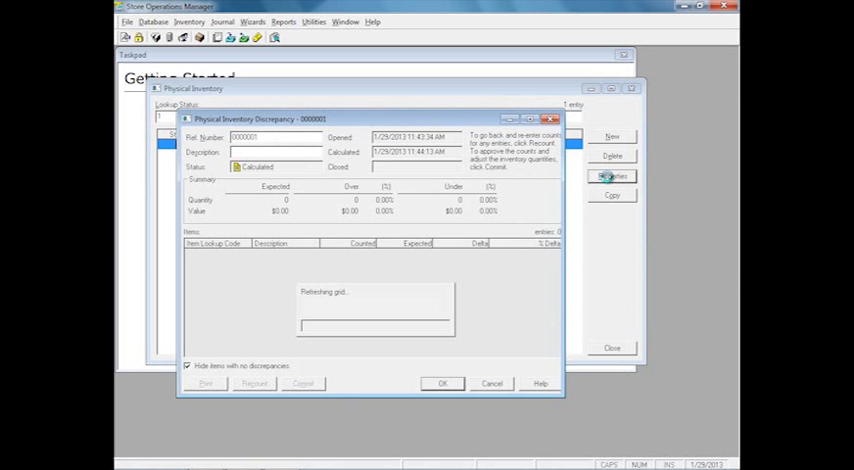